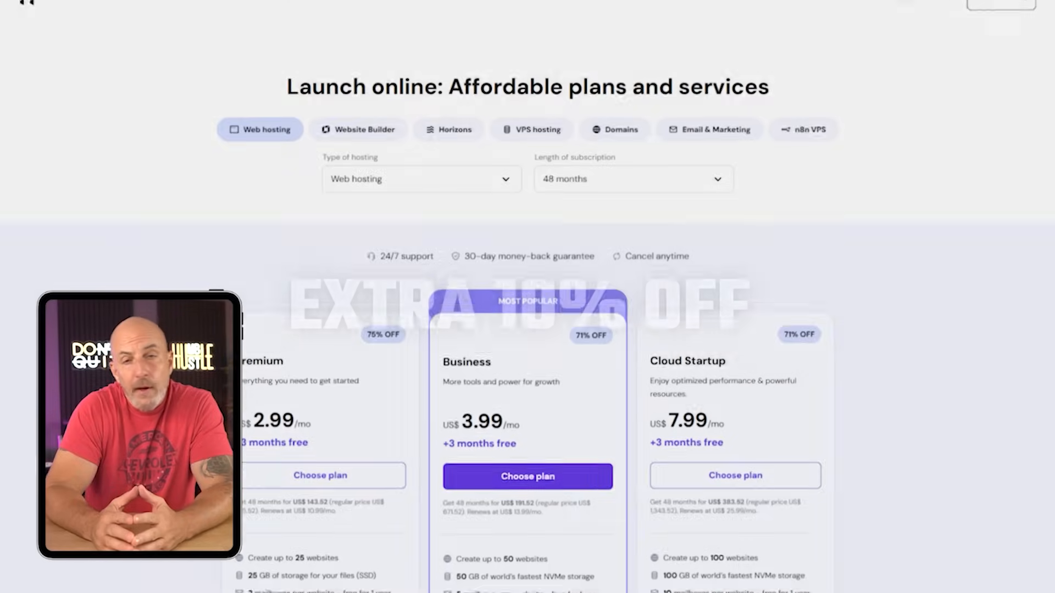
Step: Add the 48-month Business Web Hosting plan at US$ 3.49/month to the cart
scroll("down", 3)
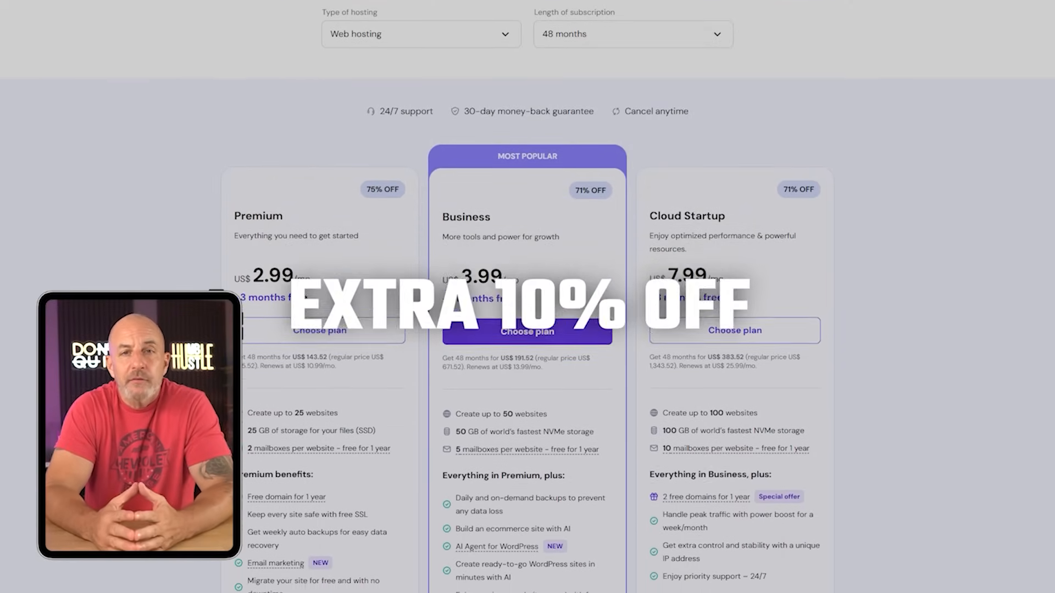
left_click(526, 332)
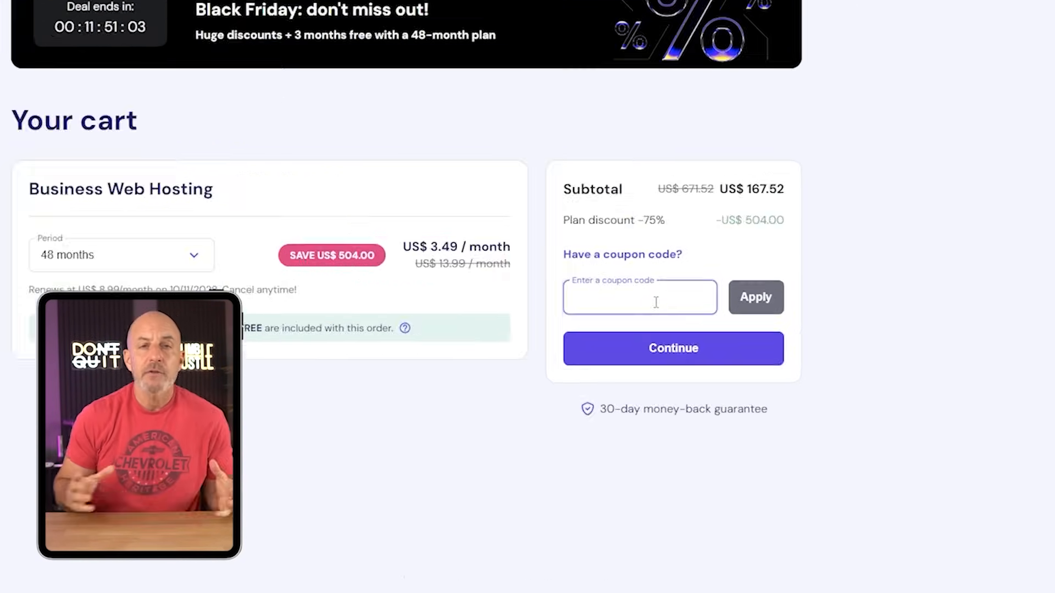
Step: Enter the coupon code SITESTARTERS in the cart's coupon field
type("SITESTARTERS")
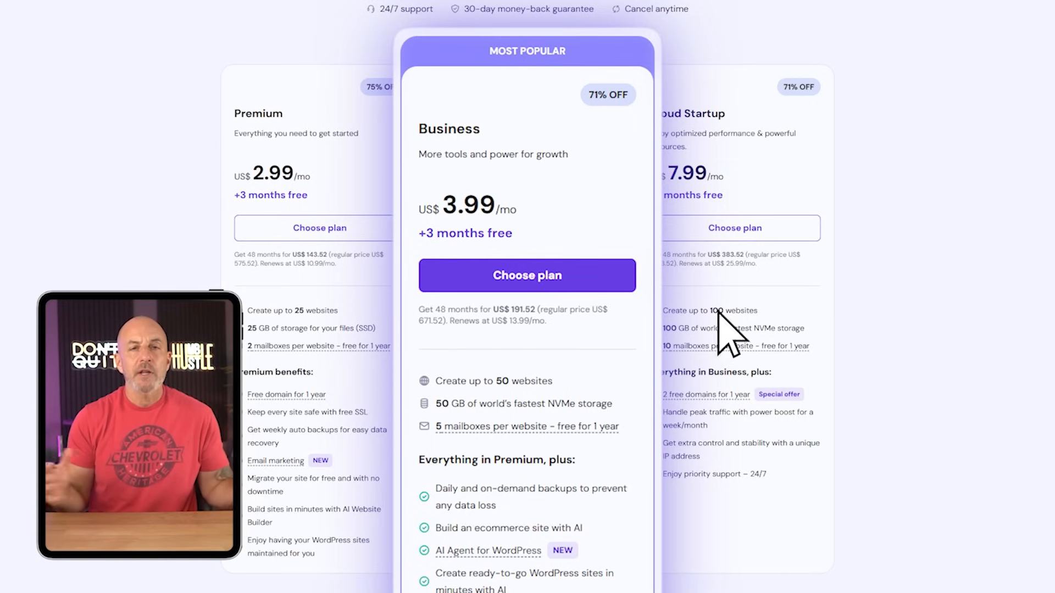
Step: Add the 48-month Cloud Startup plan to the cart and apply coupon SITESTARTE
left_click(735, 228)
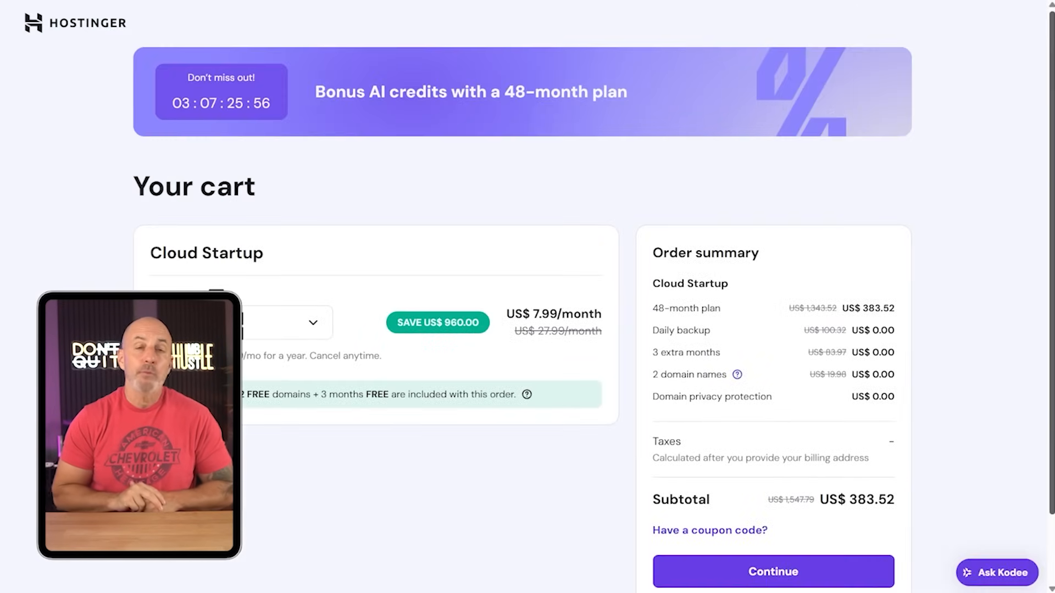
type("SITESTARTE")
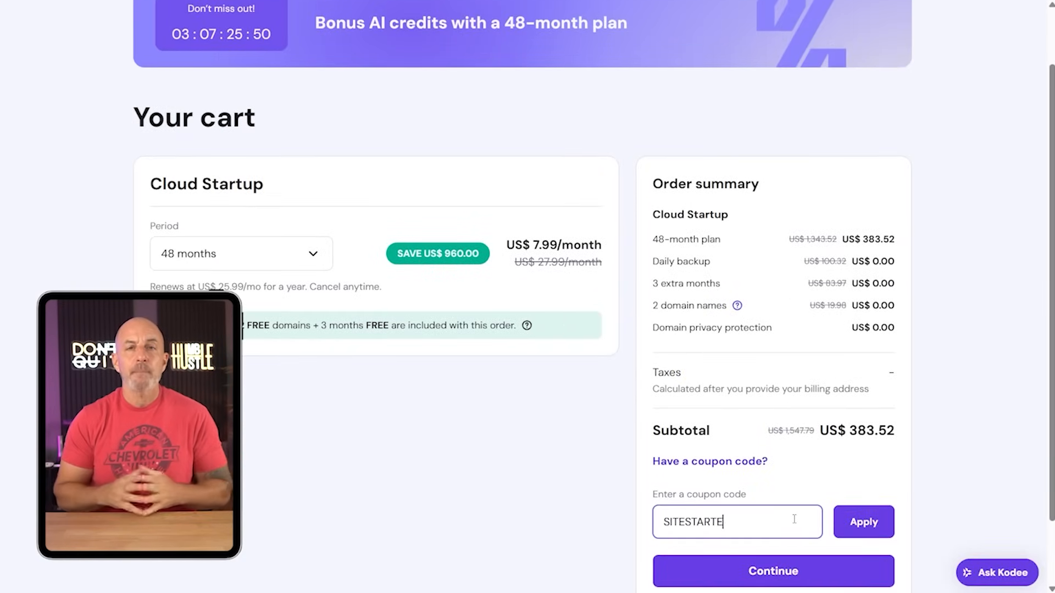
left_click(863, 522)
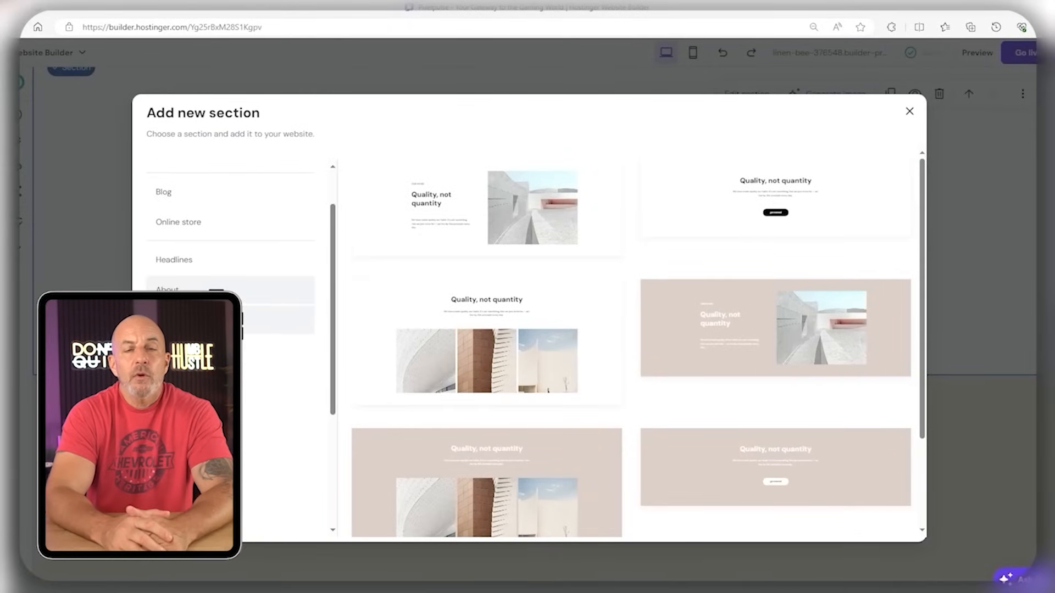
Step: Add the three-image grid gallery layout as a new page section
scroll("down", 3)
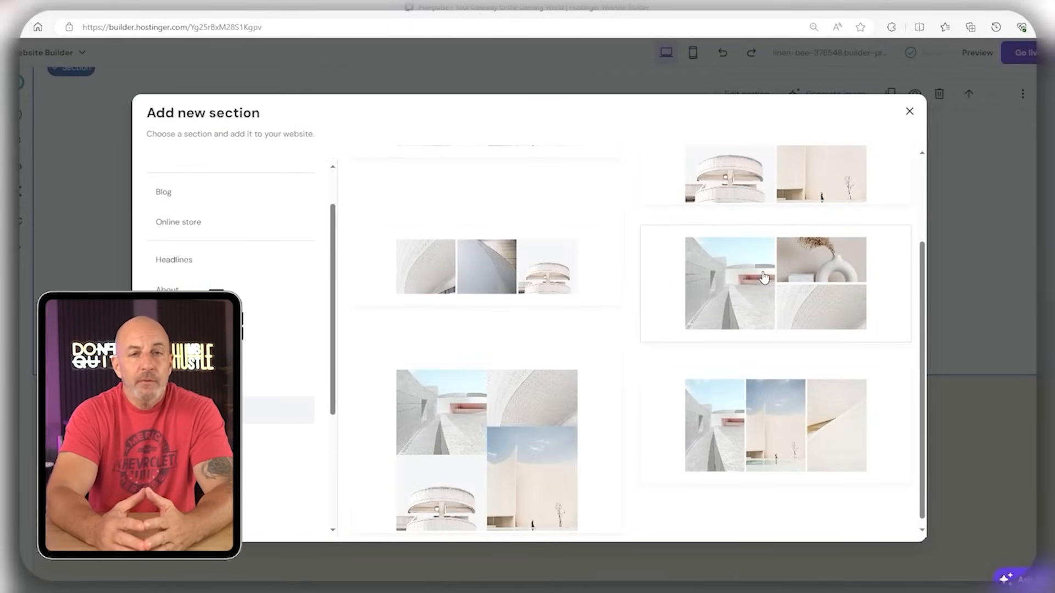
left_click(775, 282)
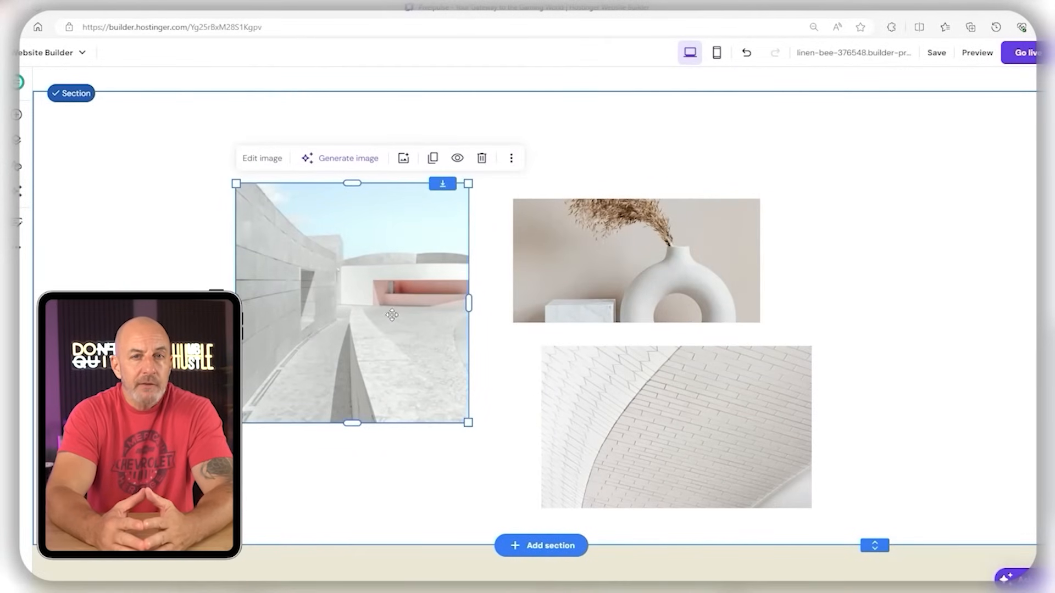